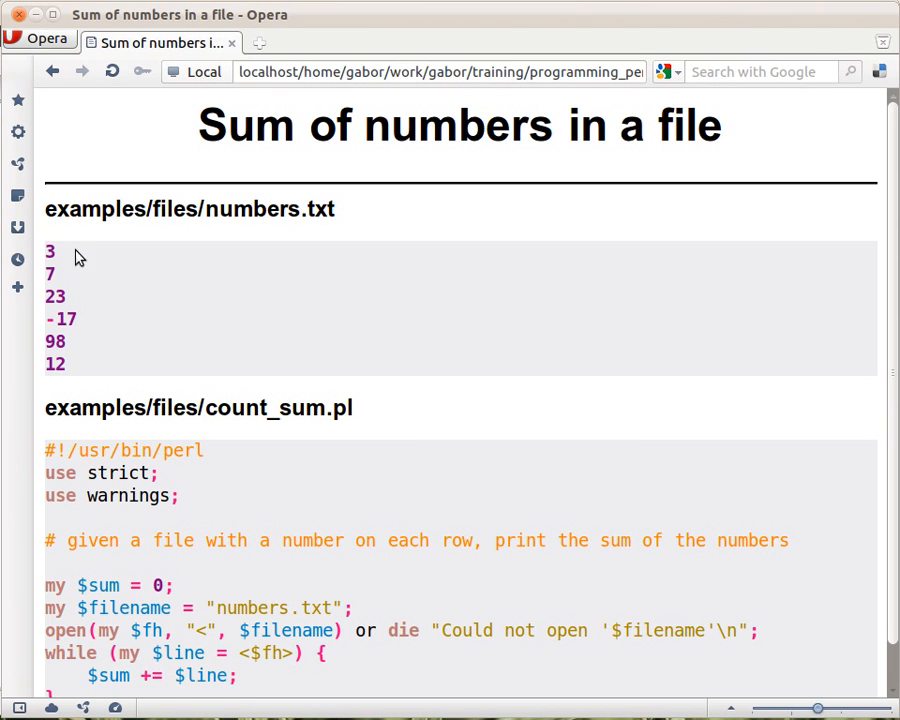
{"action": "mouse_move", "coordinate": [66, 372]}
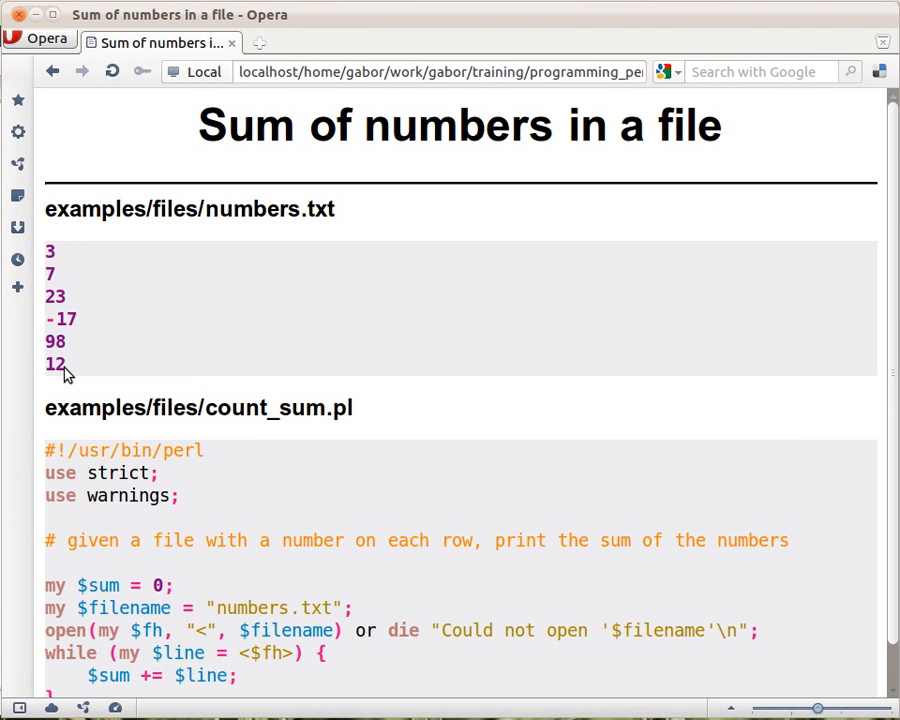
{"action": "mouse_move", "coordinate": [56, 360]}
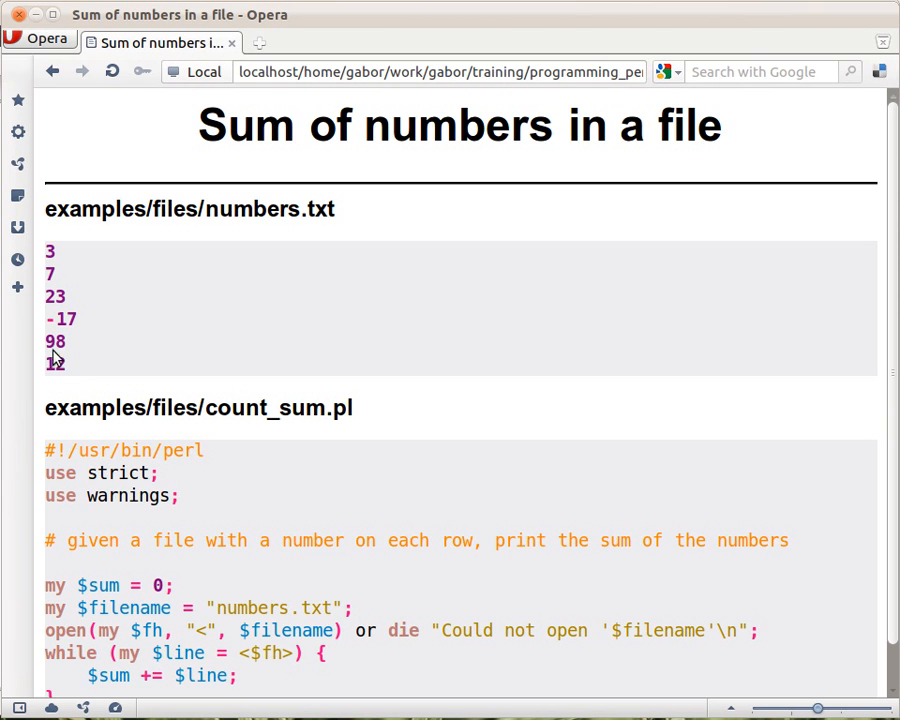
{"action": "mouse_move", "coordinate": [52, 258]}
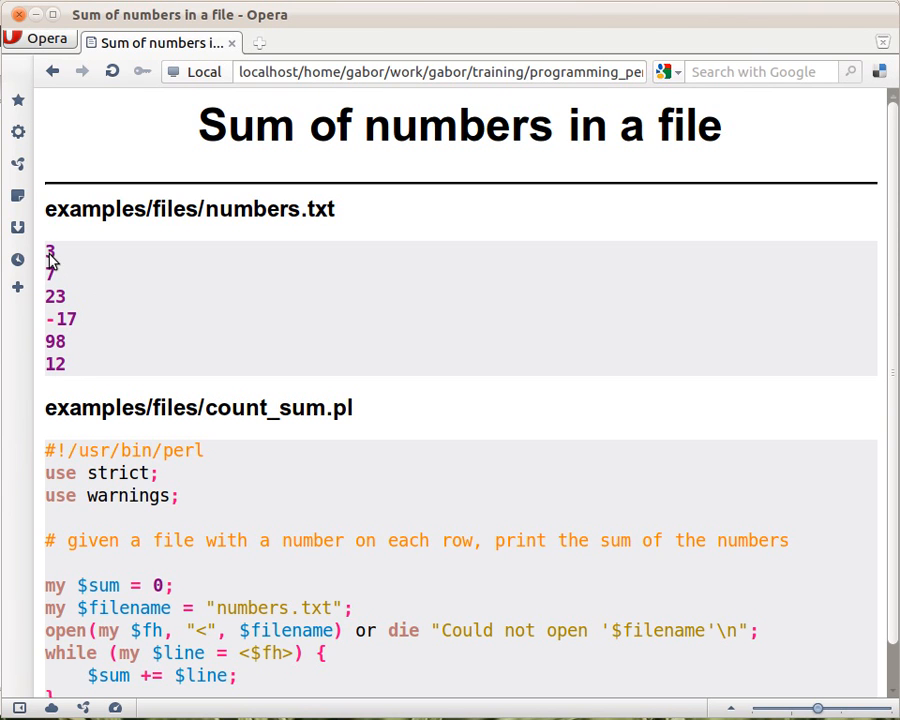
{"action": "mouse_move", "coordinate": [67, 294]}
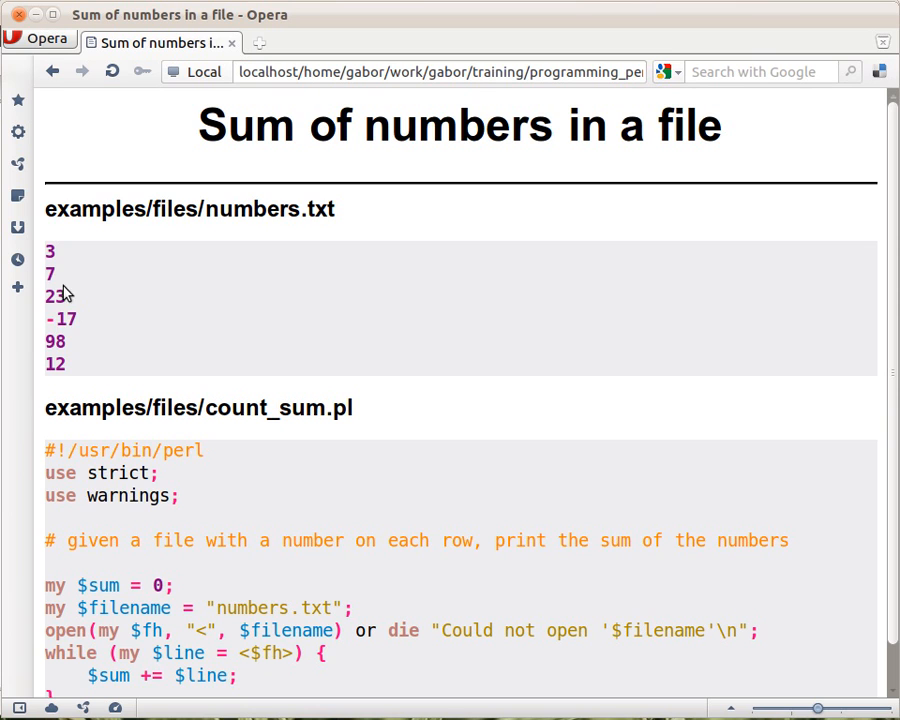
{"action": "mouse_move", "coordinate": [83, 379]}
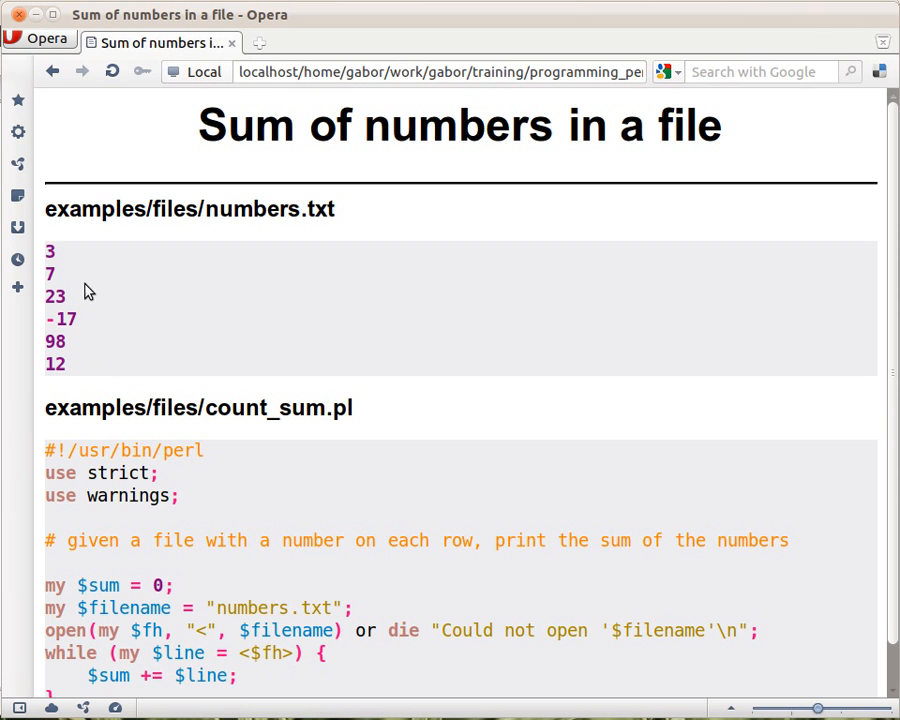
{"action": "mouse_move", "coordinate": [54, 368]}
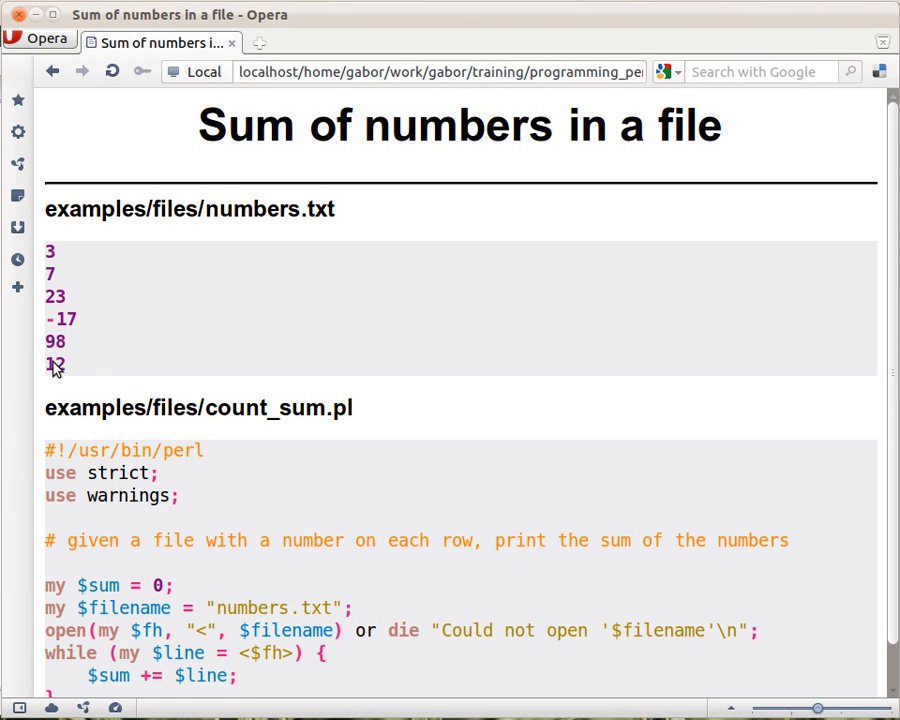
{"action": "mouse_move", "coordinate": [113, 357]}
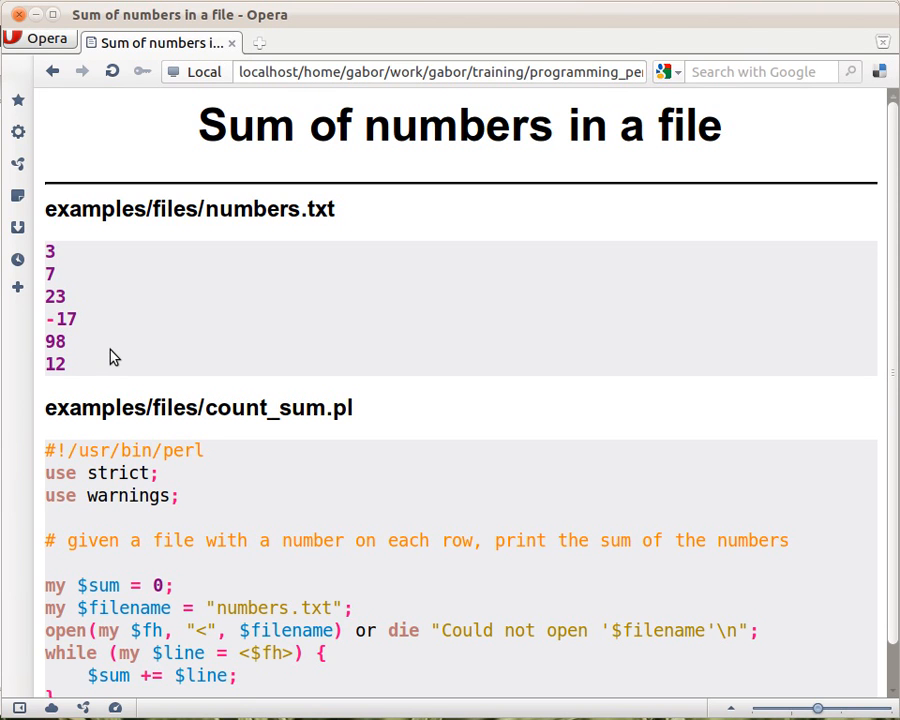
{"action": "scroll", "scroll_direction": "down", "scroll_amount": 3}
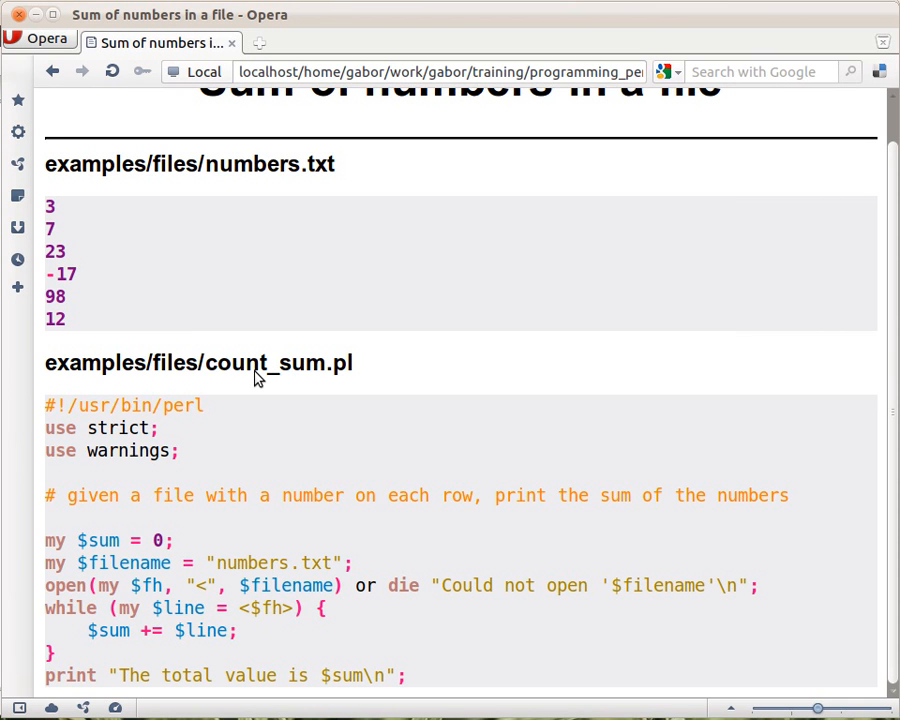
{"action": "mouse_move", "coordinate": [247, 384]}
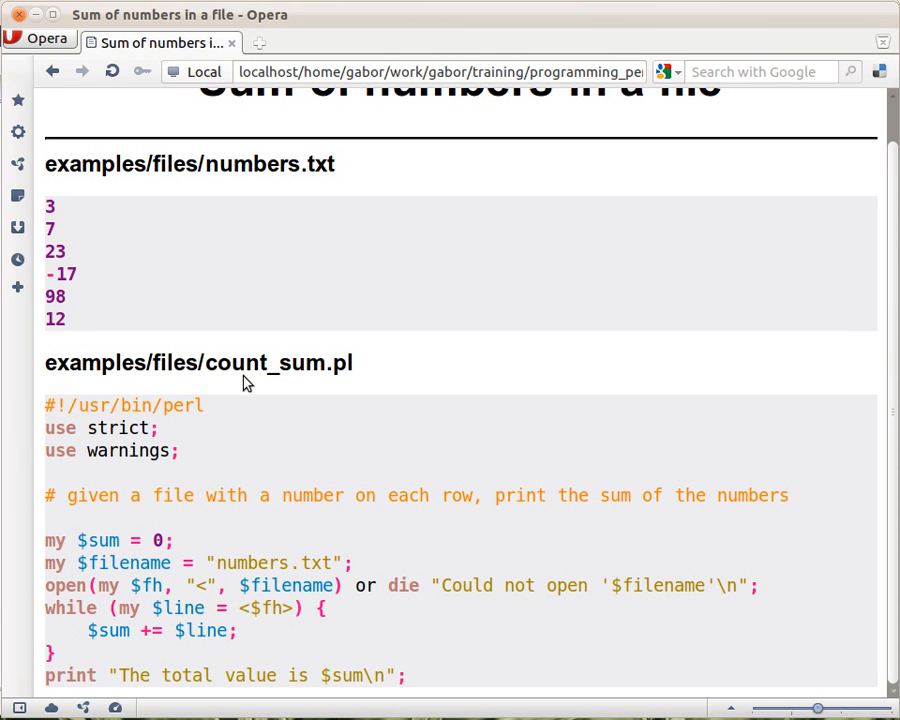
{"action": "mouse_move", "coordinate": [261, 527]}
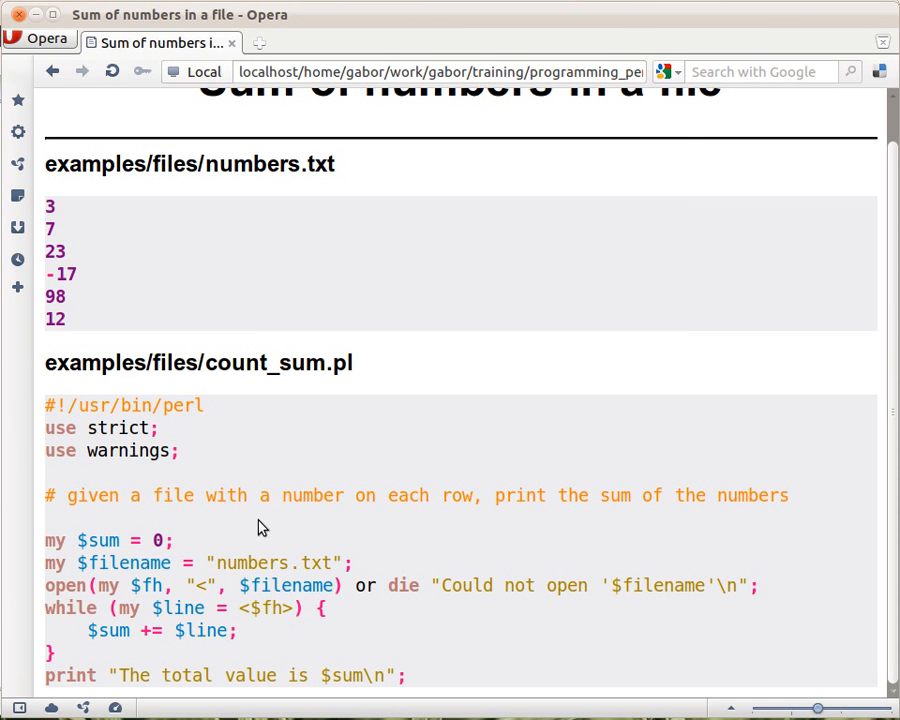
{"action": "mouse_move", "coordinate": [165, 469]}
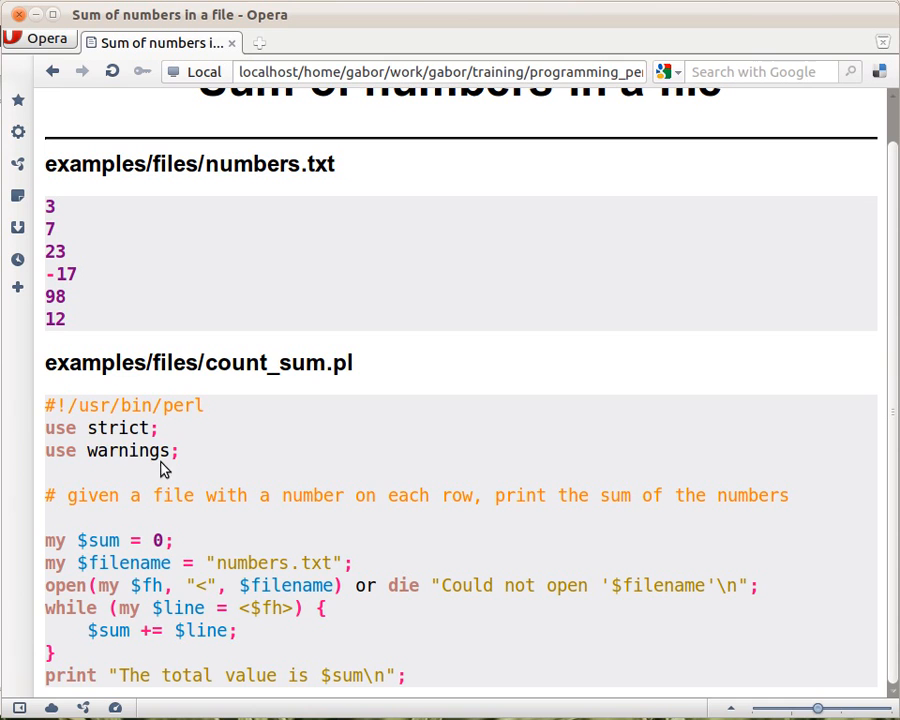
{"action": "mouse_move", "coordinate": [70, 553]}
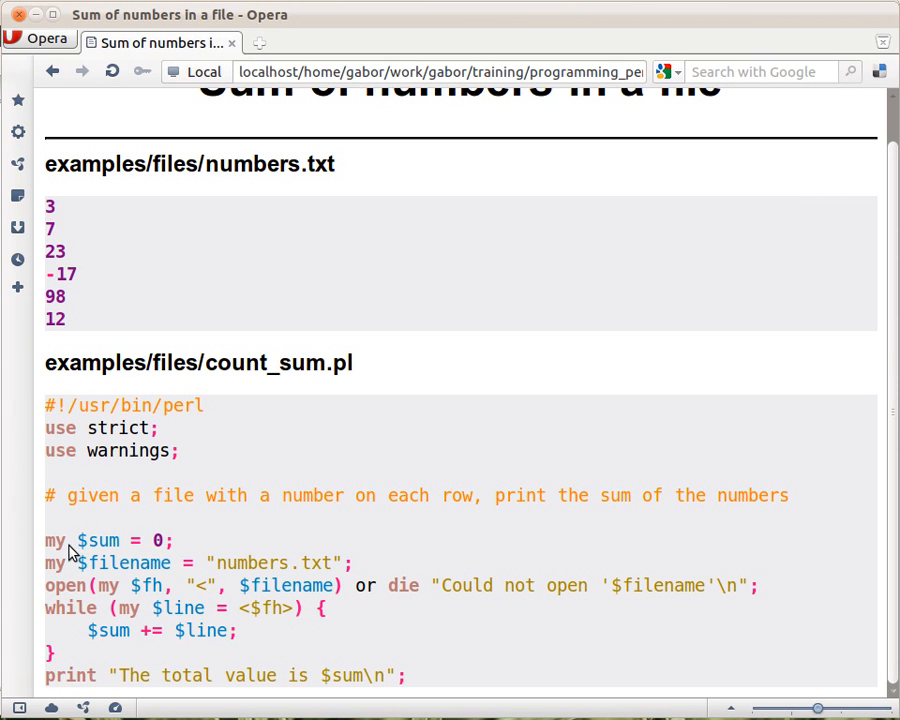
{"action": "mouse_move", "coordinate": [104, 555]}
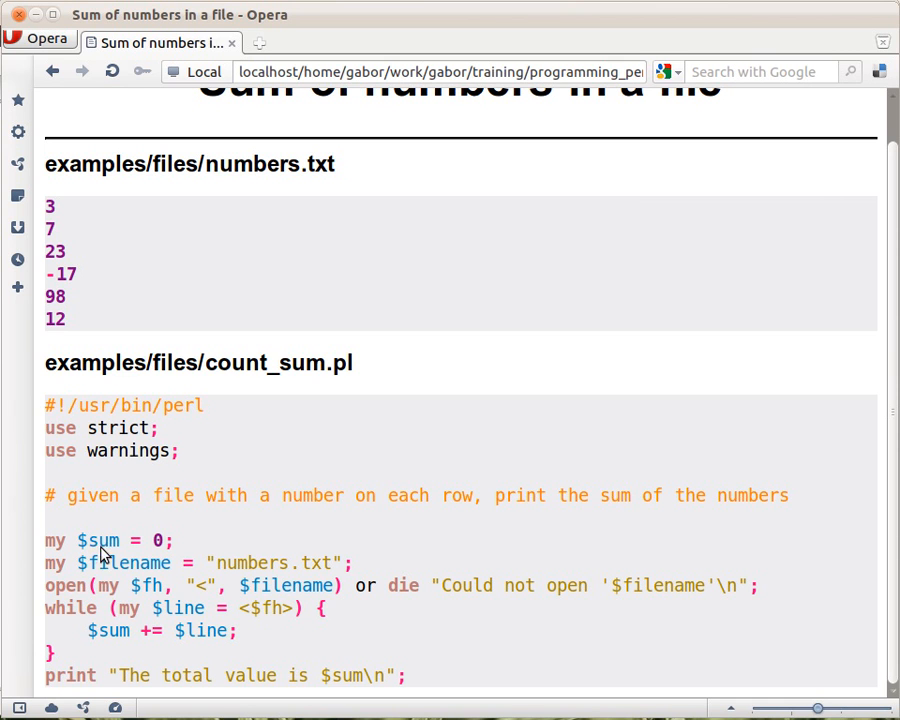
{"action": "mouse_move", "coordinate": [113, 549]}
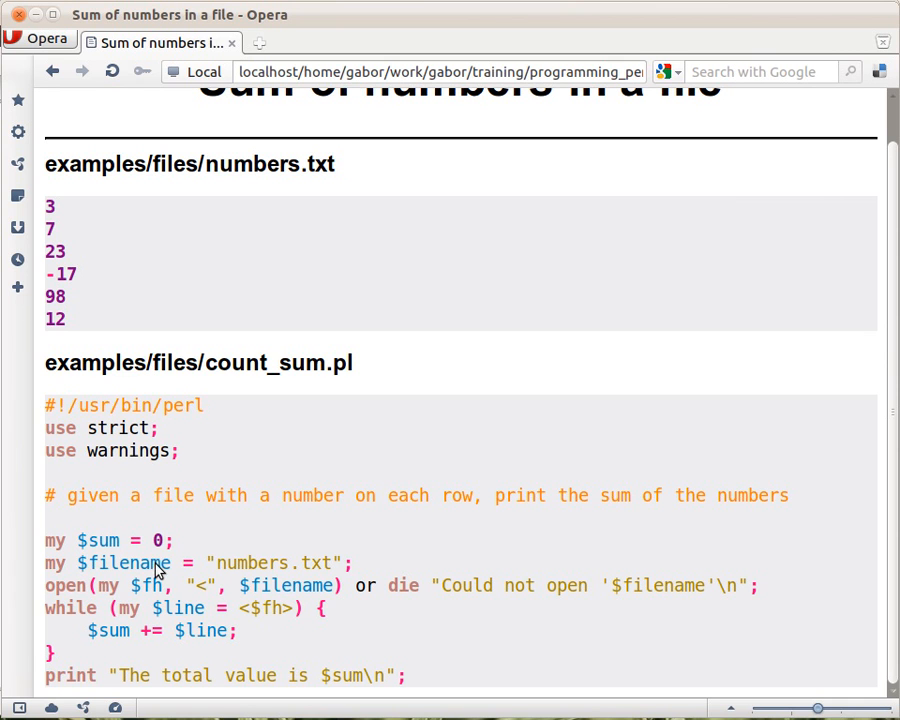
{"action": "mouse_move", "coordinate": [291, 572]}
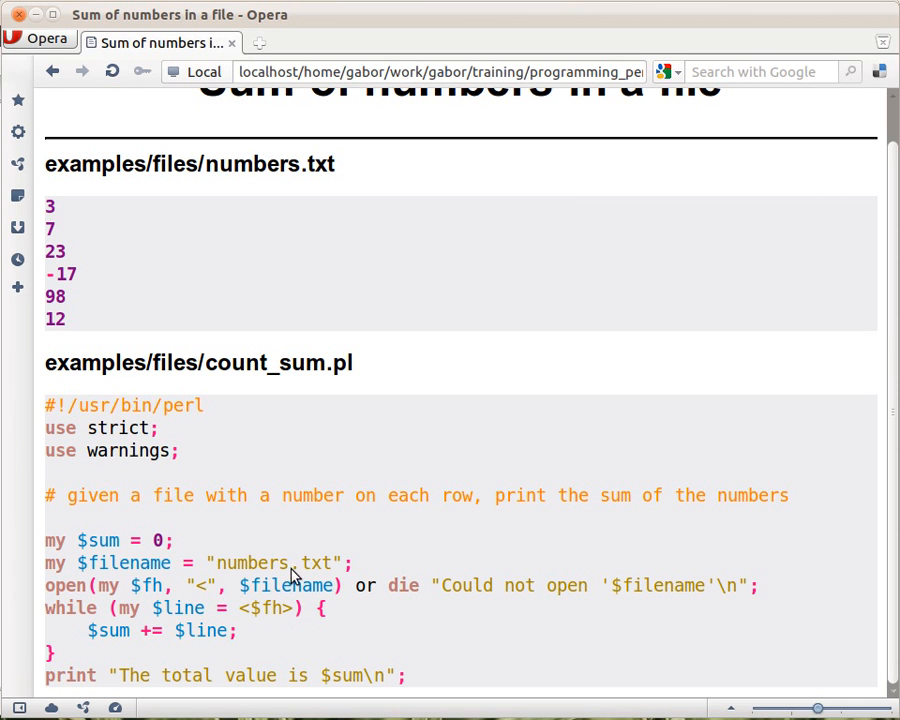
{"action": "mouse_move", "coordinate": [283, 570]}
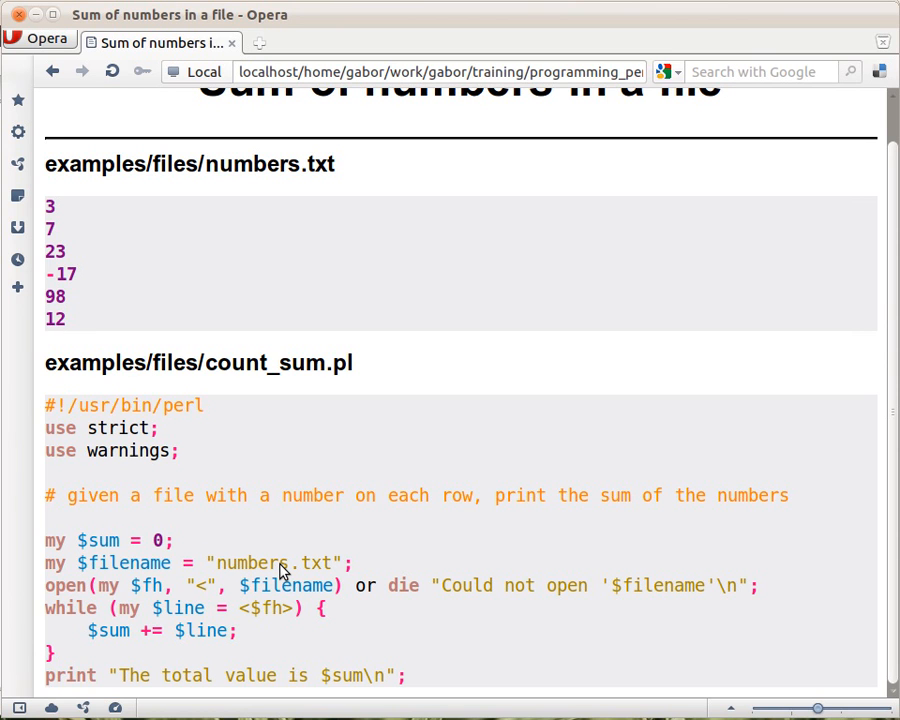
{"action": "mouse_move", "coordinate": [228, 166]}
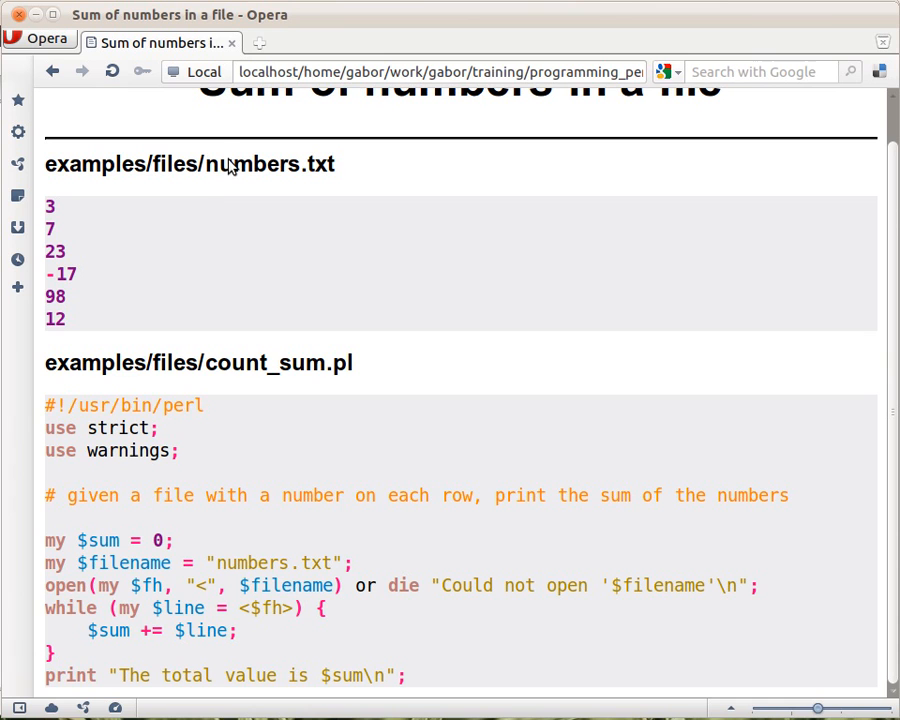
{"action": "mouse_move", "coordinate": [278, 594]}
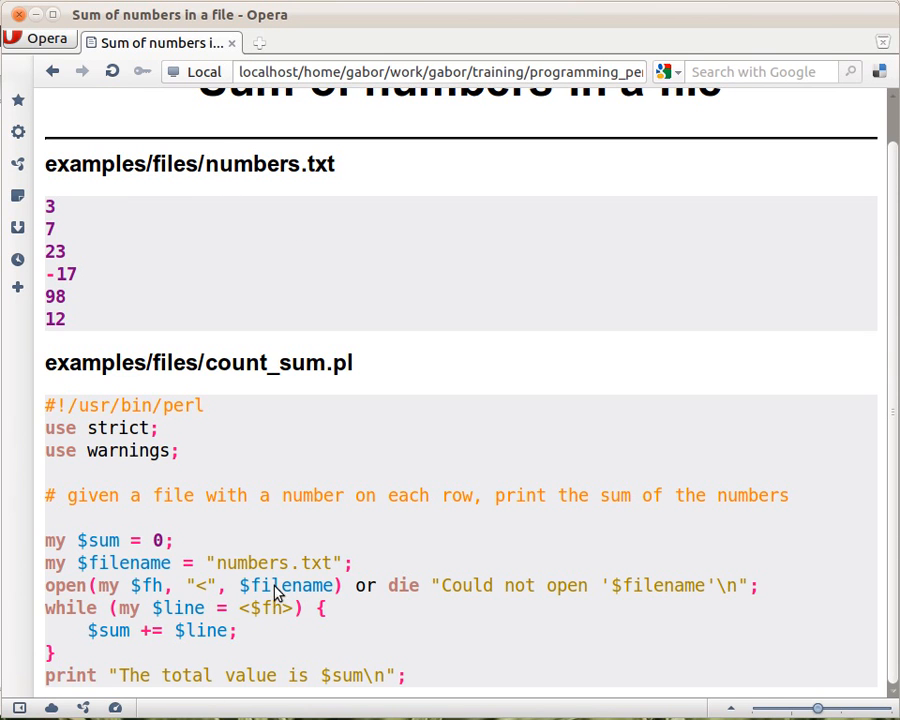
{"action": "mouse_move", "coordinate": [552, 615]}
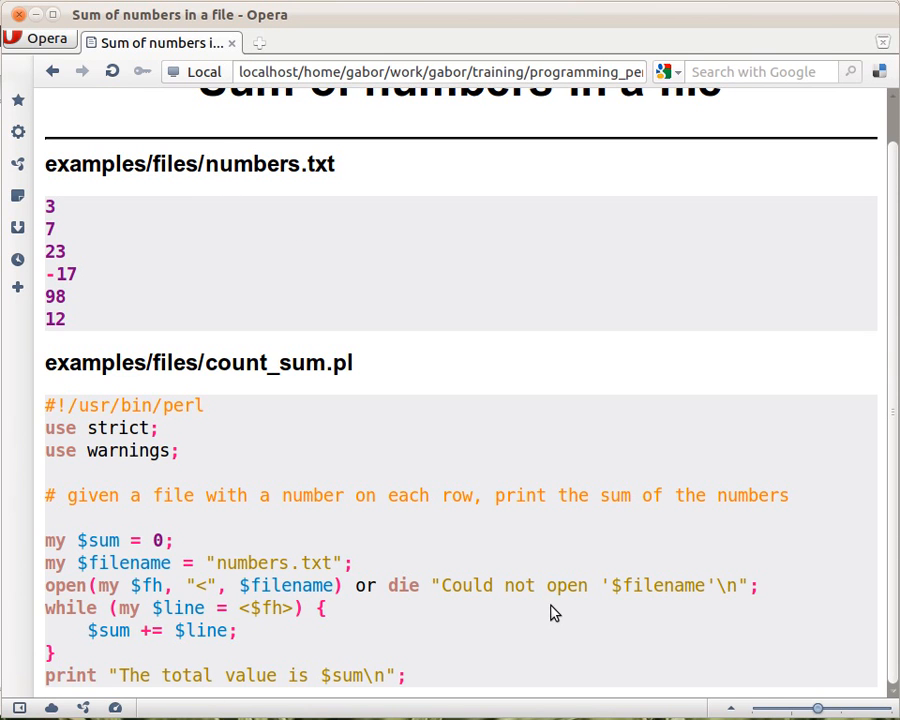
{"action": "mouse_move", "coordinate": [485, 623]}
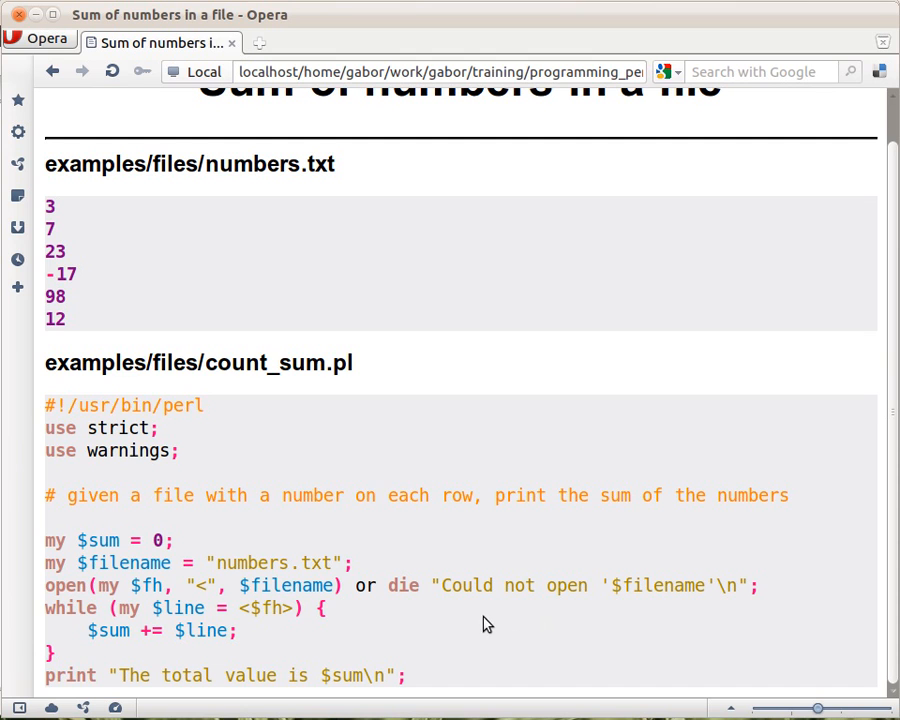
{"action": "mouse_move", "coordinate": [197, 614]}
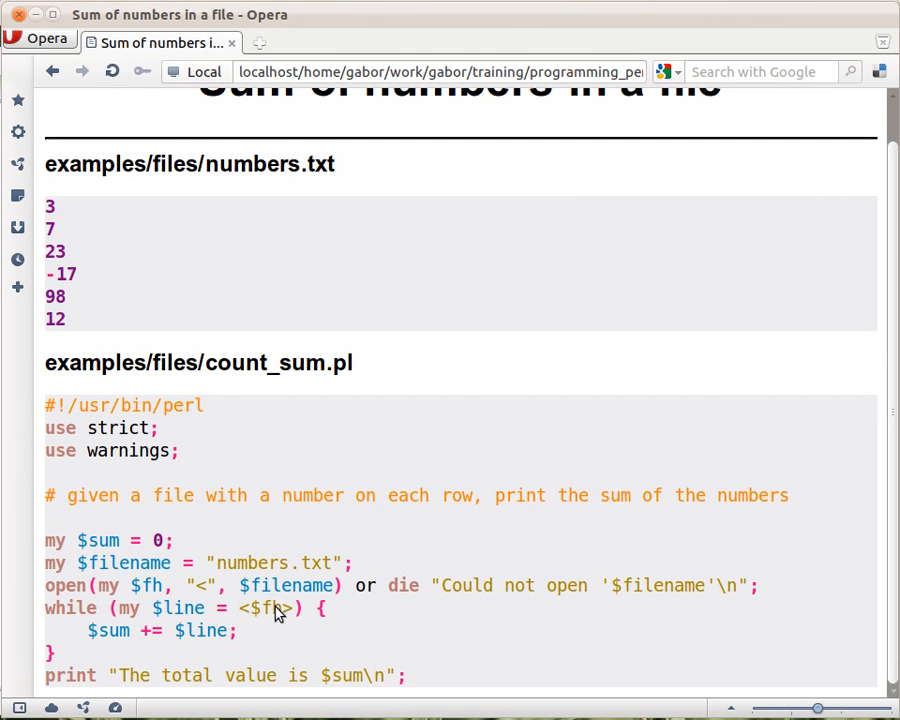
{"action": "mouse_move", "coordinate": [285, 620]}
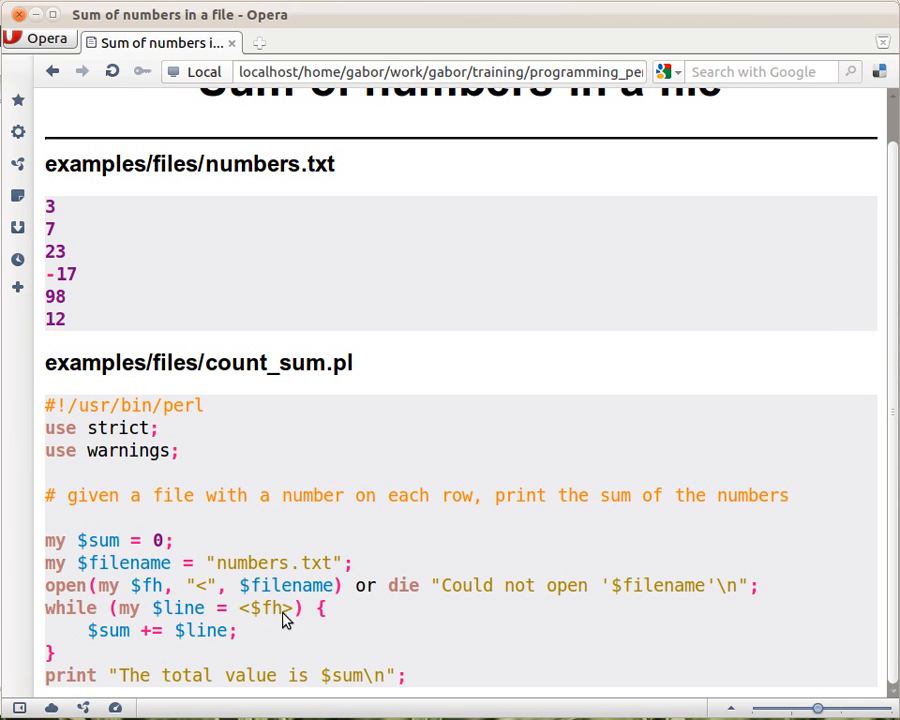
{"action": "mouse_move", "coordinate": [168, 612]}
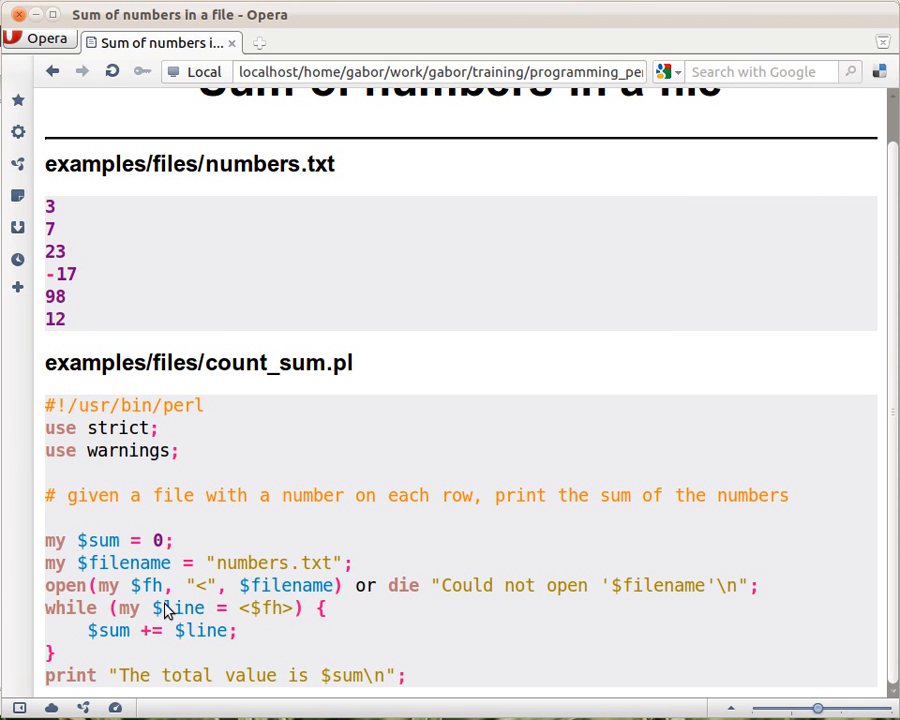
{"action": "mouse_move", "coordinate": [154, 620]}
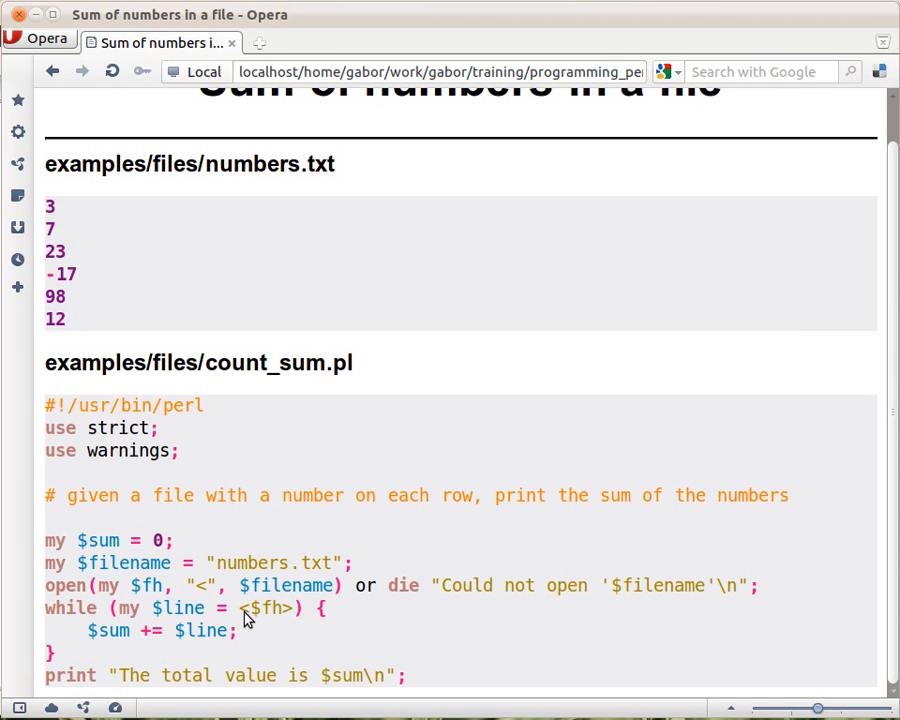
{"action": "mouse_move", "coordinate": [170, 262]}
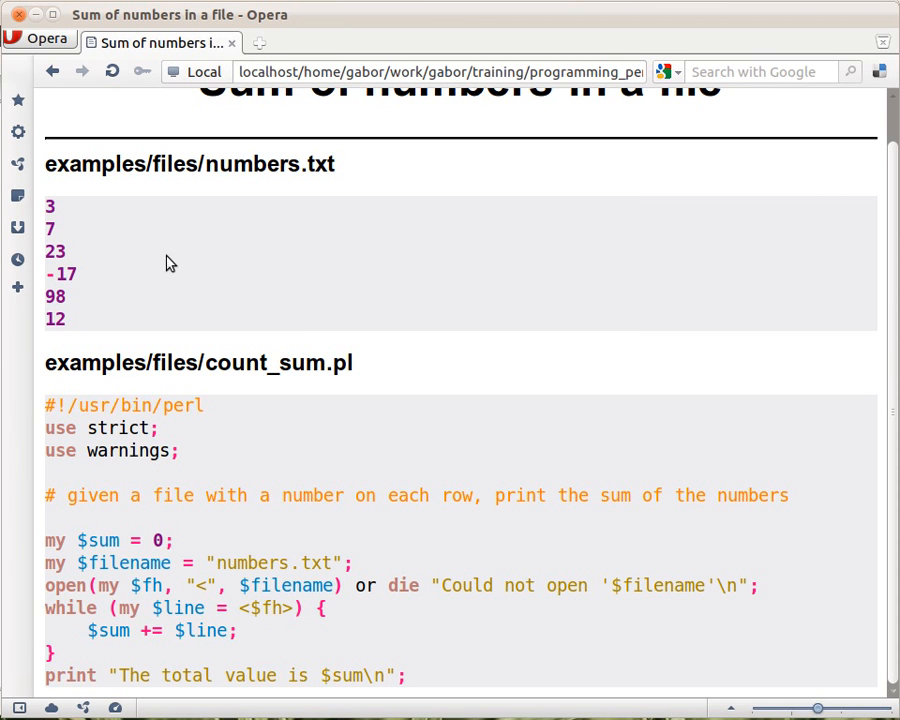
{"action": "mouse_move", "coordinate": [65, 210]}
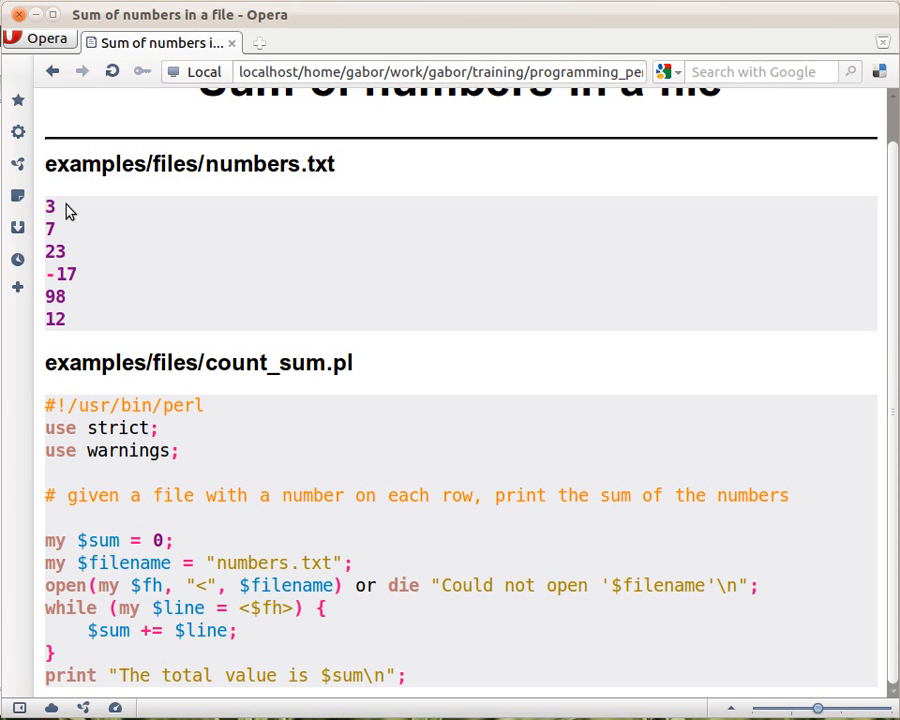
{"action": "mouse_move", "coordinate": [208, 563]}
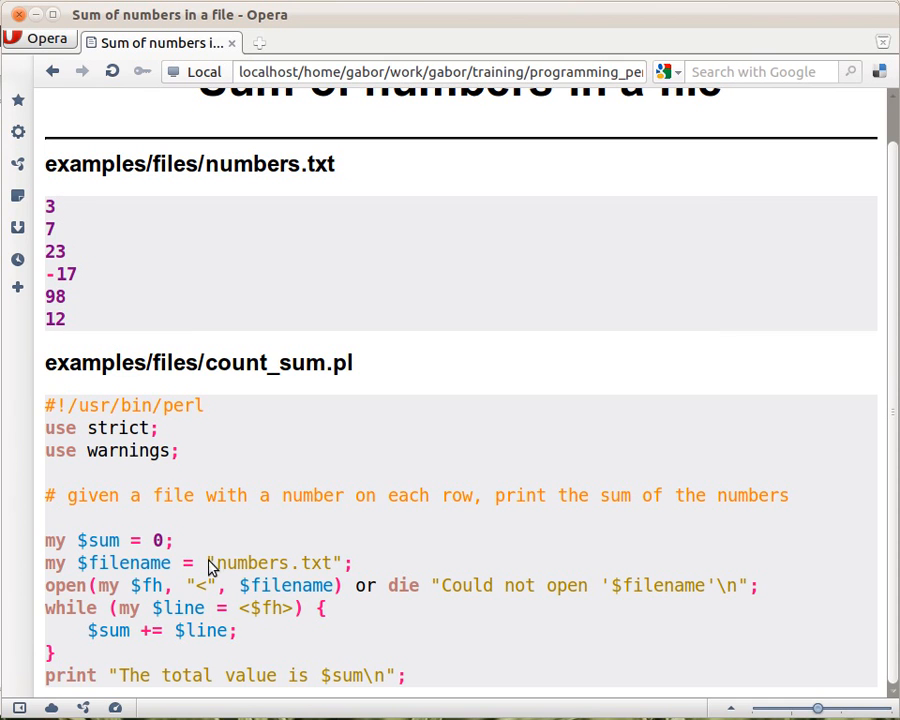
{"action": "mouse_move", "coordinate": [170, 645]}
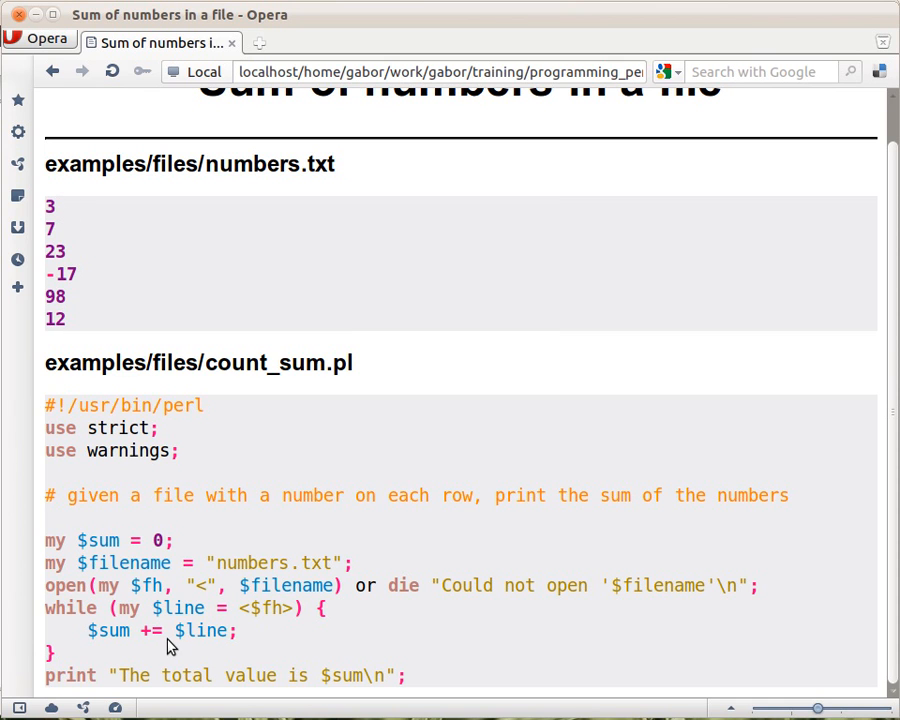
{"action": "mouse_move", "coordinate": [118, 645]}
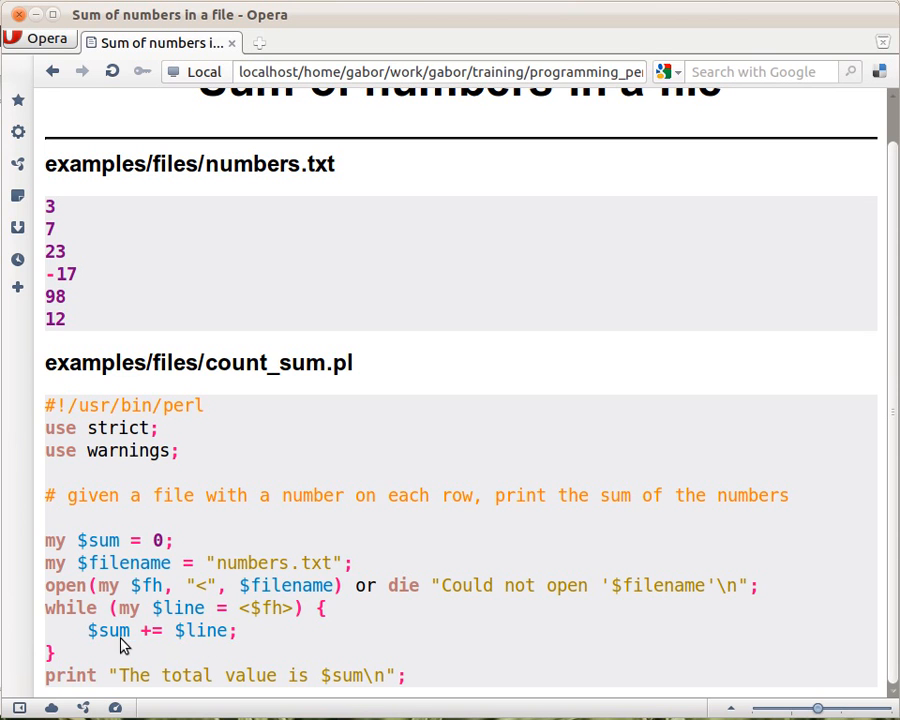
{"action": "mouse_move", "coordinate": [110, 638]}
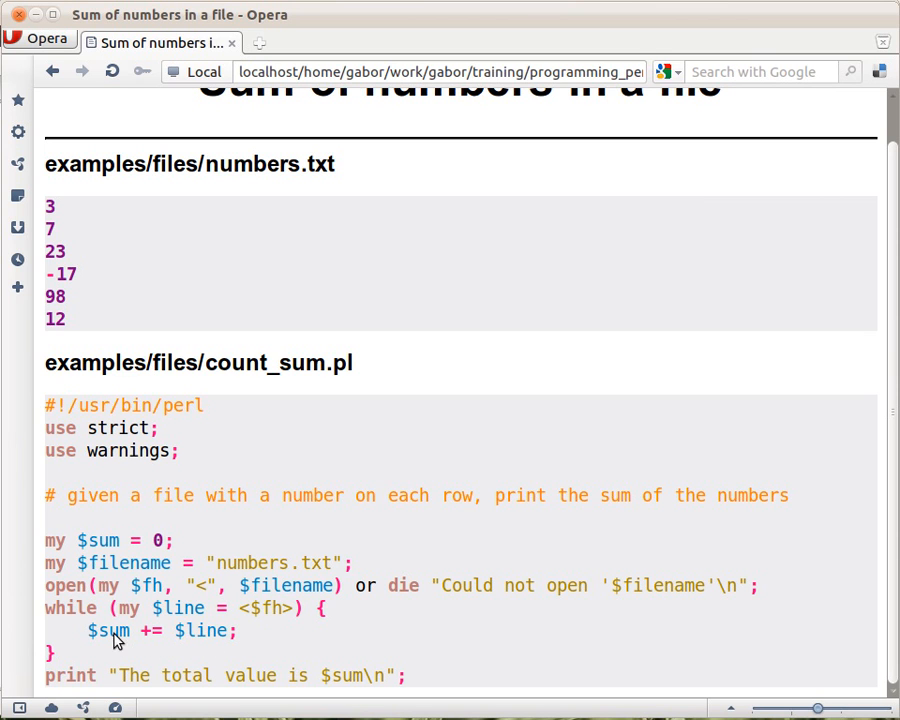
{"action": "mouse_move", "coordinate": [201, 644]}
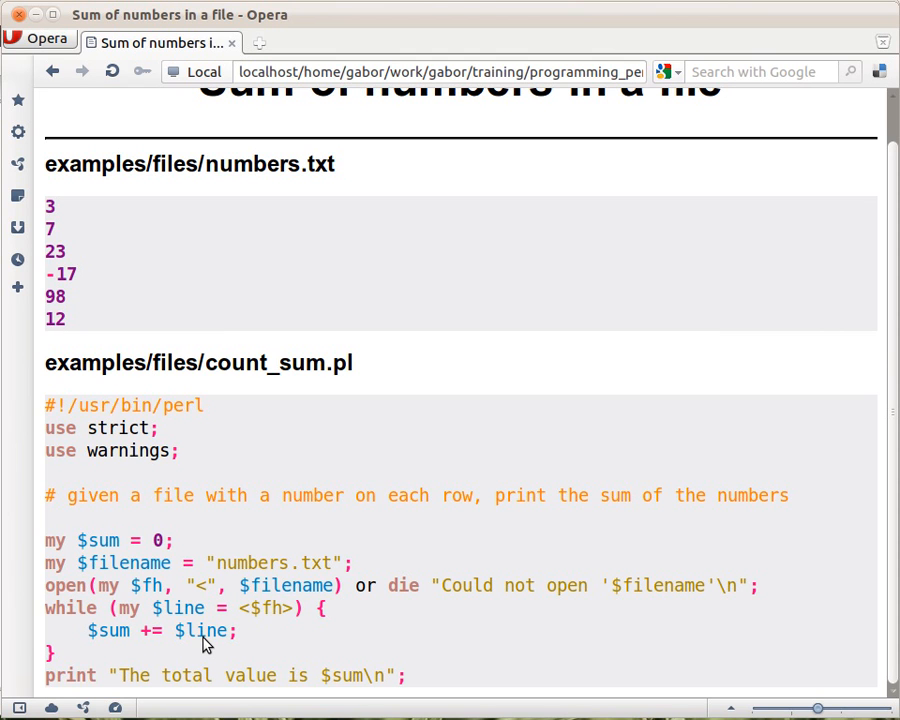
{"action": "mouse_move", "coordinate": [148, 645]}
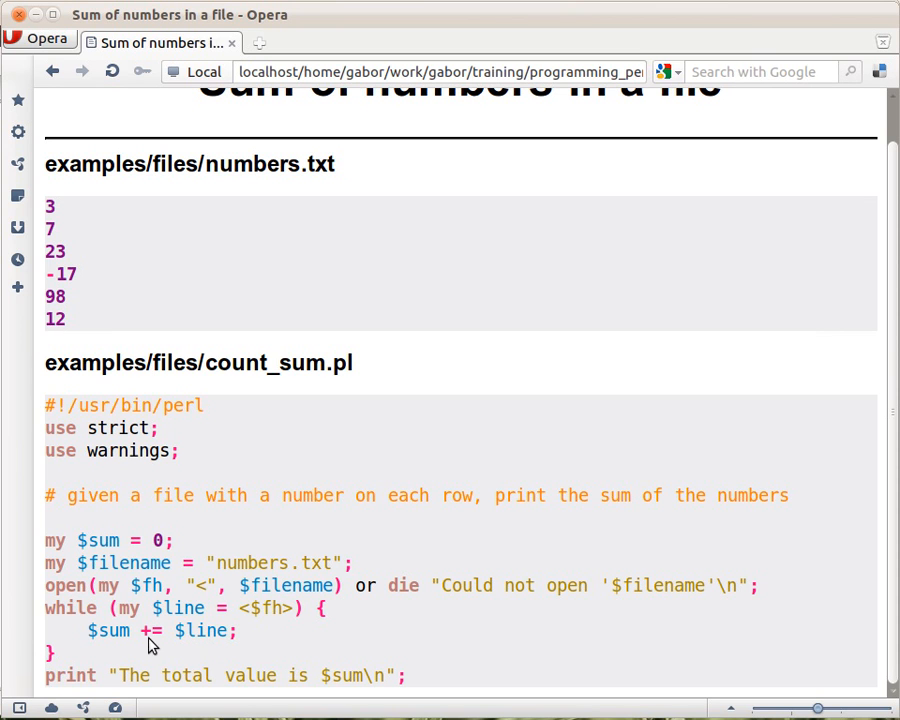
{"action": "mouse_move", "coordinate": [120, 642]}
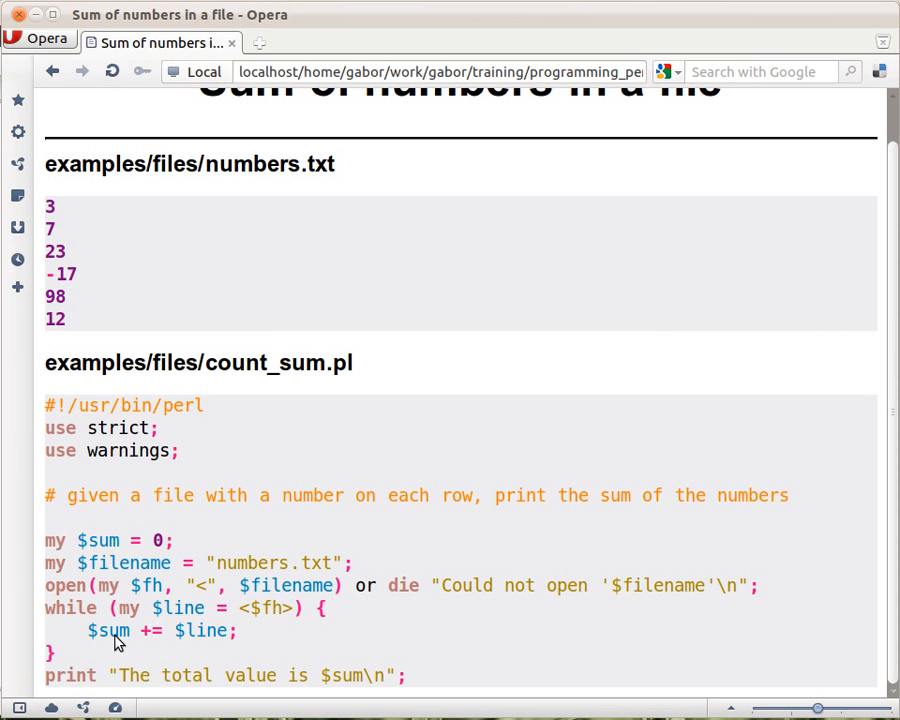
{"action": "mouse_move", "coordinate": [70, 628]}
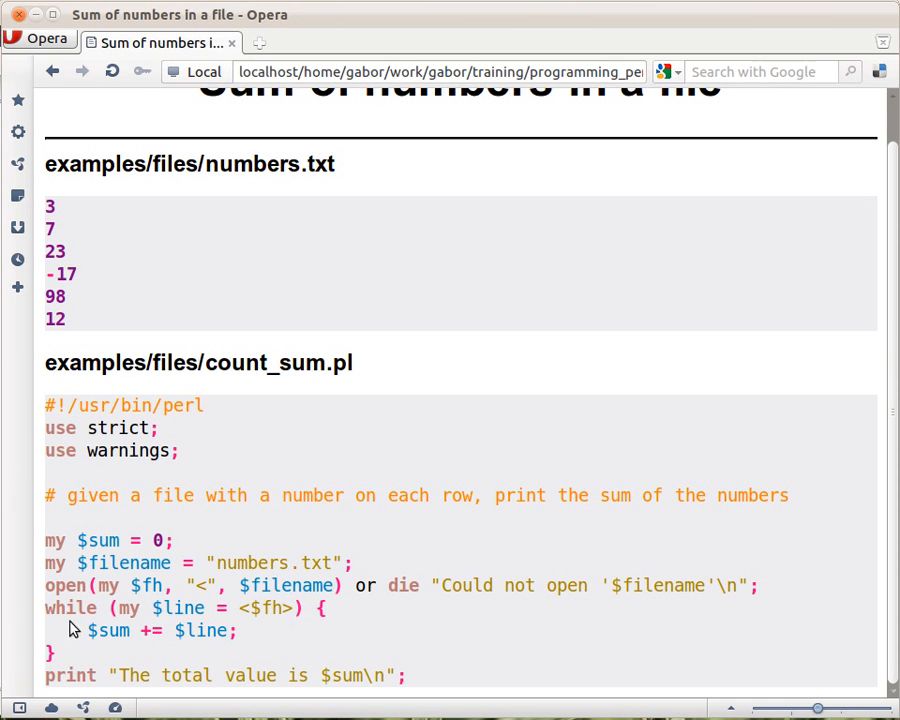
{"action": "mouse_move", "coordinate": [364, 682]}
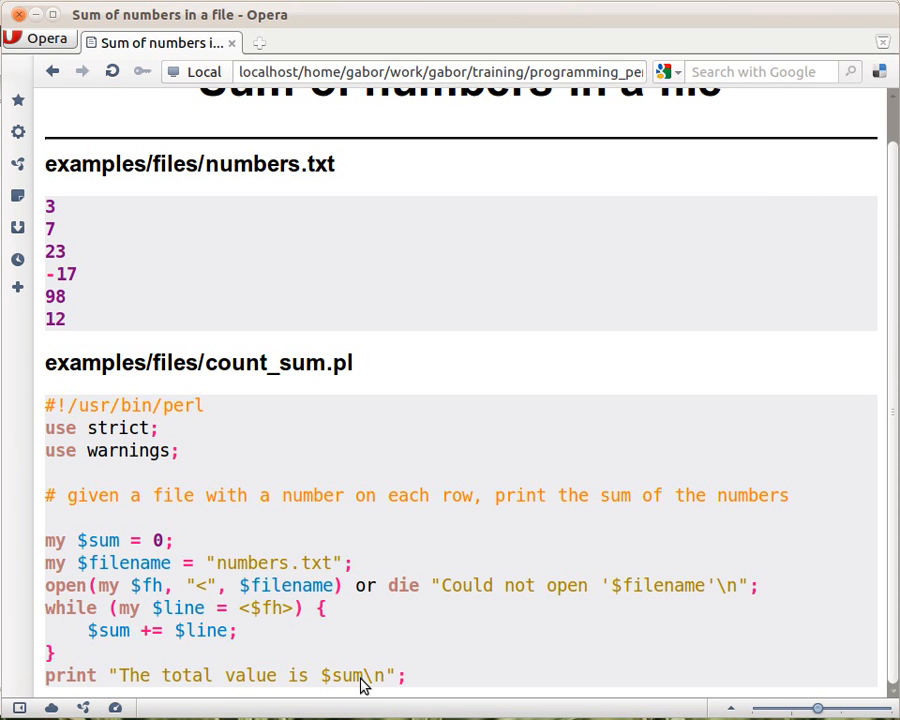